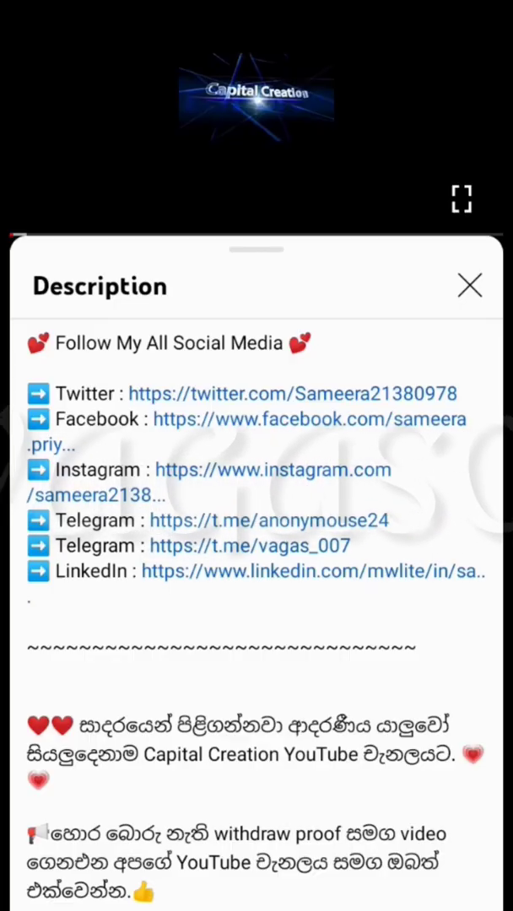
- Read through the YouTube description's links, then launch Brave from the home screen
scroll("down", 3)
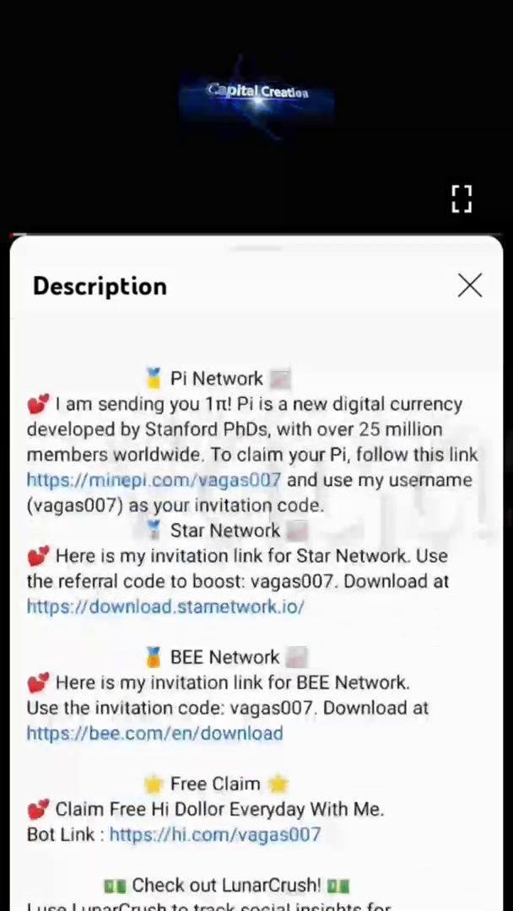
scroll("down", 3)
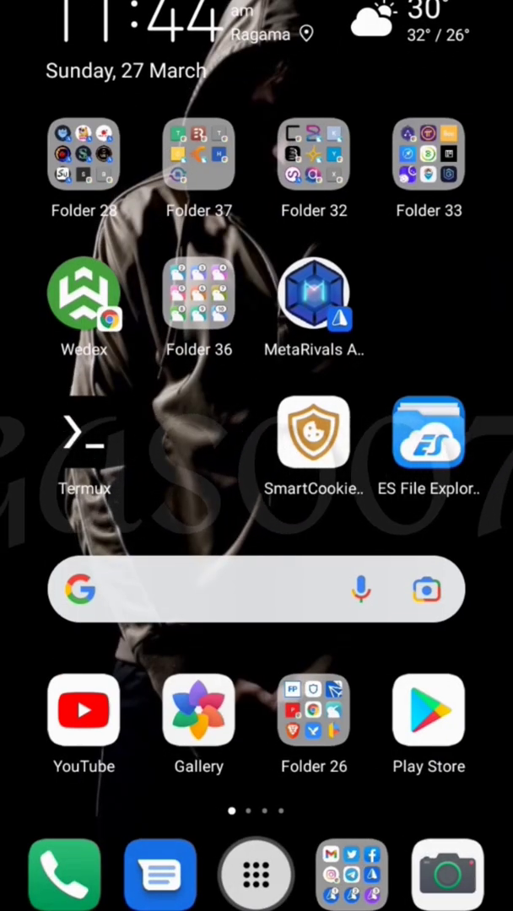
left_click(314, 710)
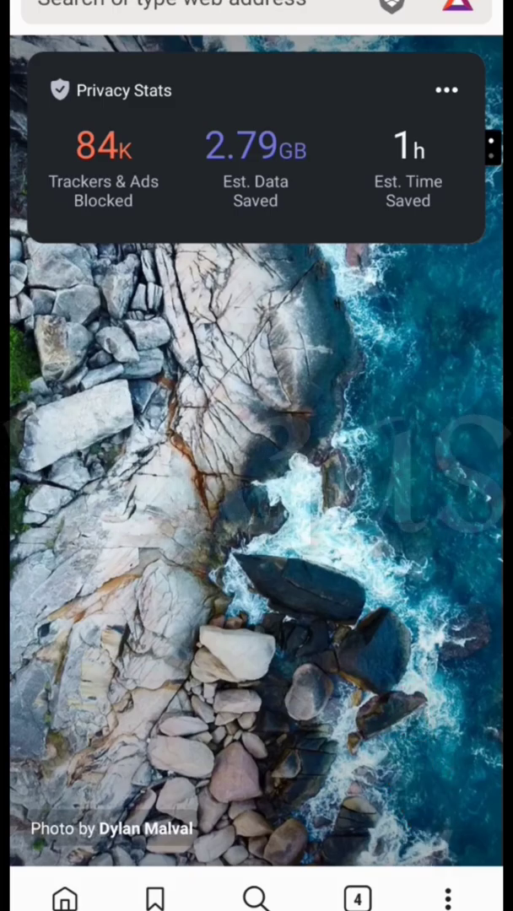
- In Brave Shields & privacy, set Block trackers & ads to Standard and confirm with Done
left_click(446, 899)
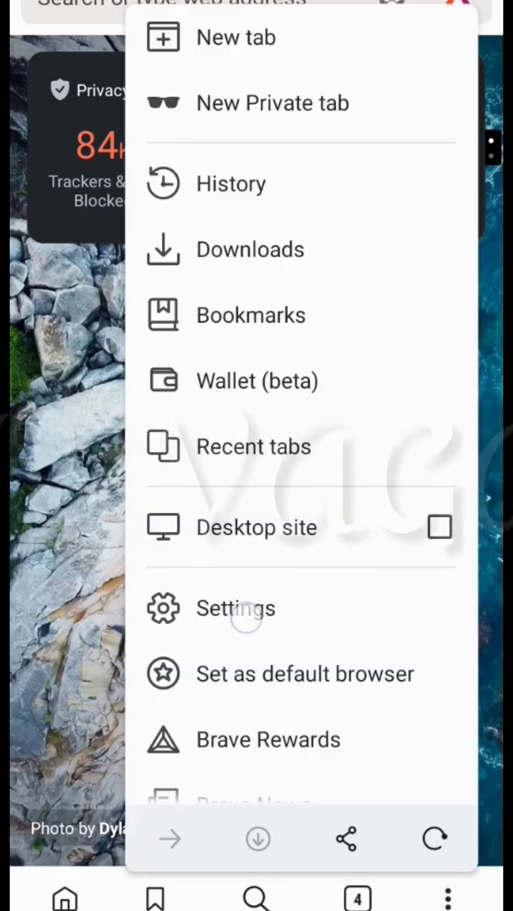
left_click(236, 607)
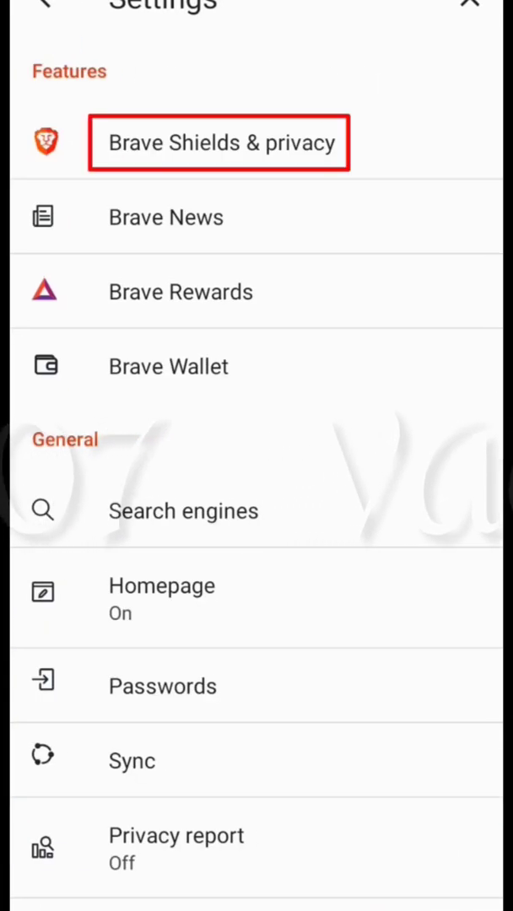
left_click(220, 142)
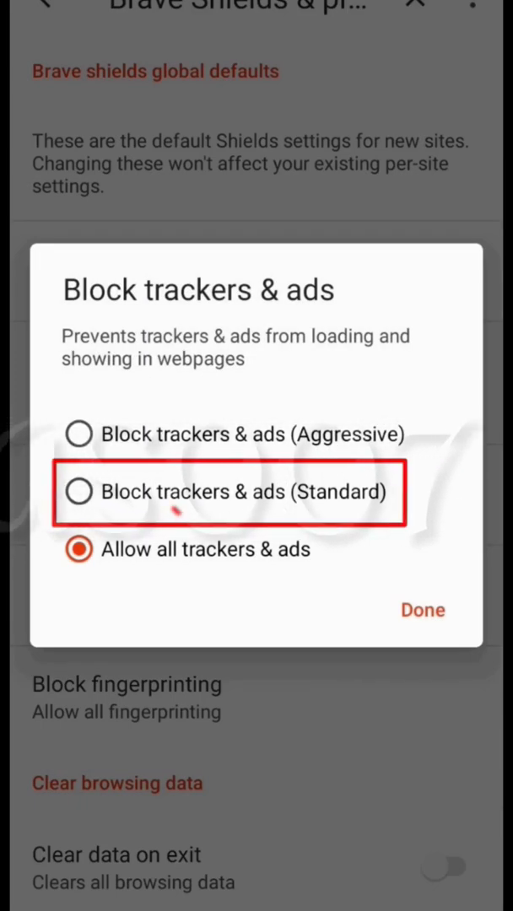
left_click(77, 492)
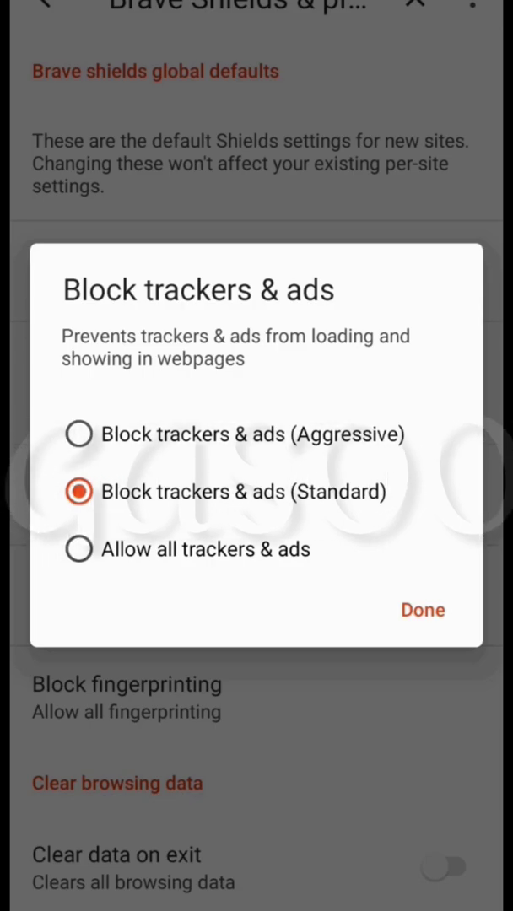
left_click(423, 609)
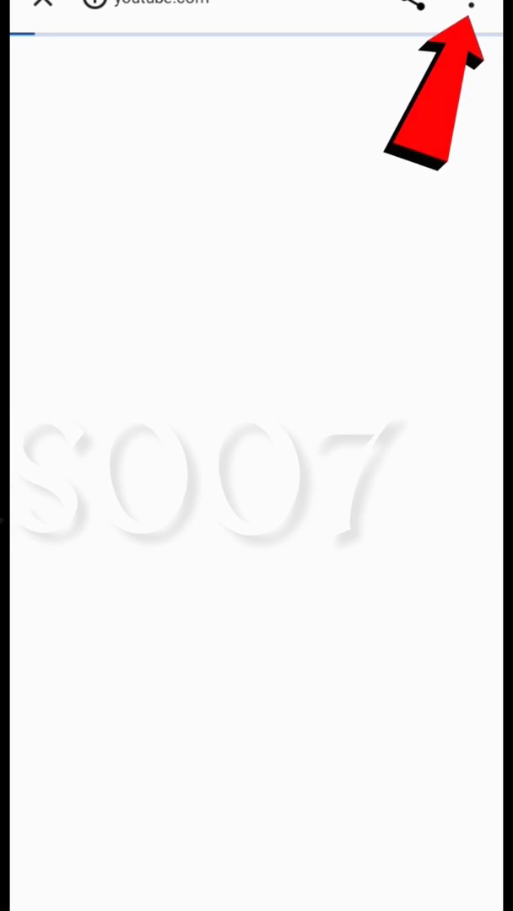
- Hand the description's Website link from the in-app tab to Brave, landing on bestungo.xyz
left_click(476, 8)
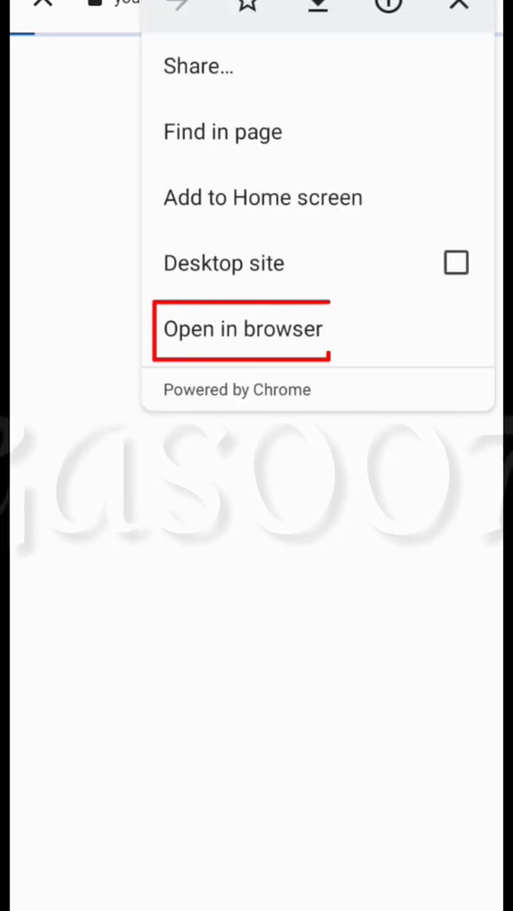
left_click(239, 328)
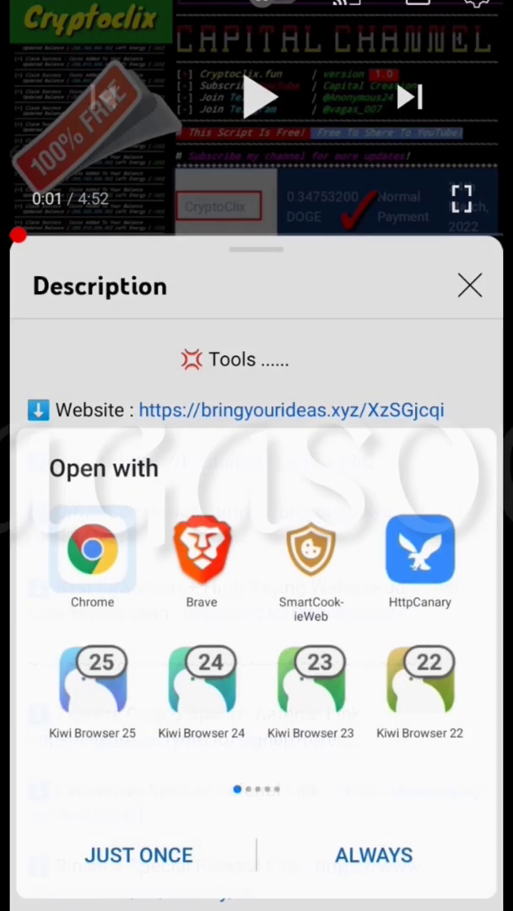
left_click(200, 550)
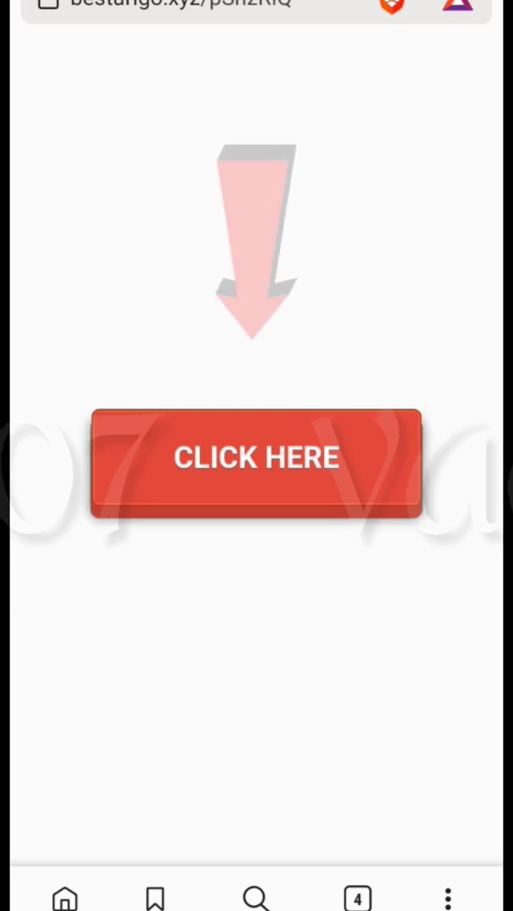
- Pass the CLICK HERE pages and follow the PRX.EE article's CLICK FINAL LINK to za.gl
left_click(257, 459)
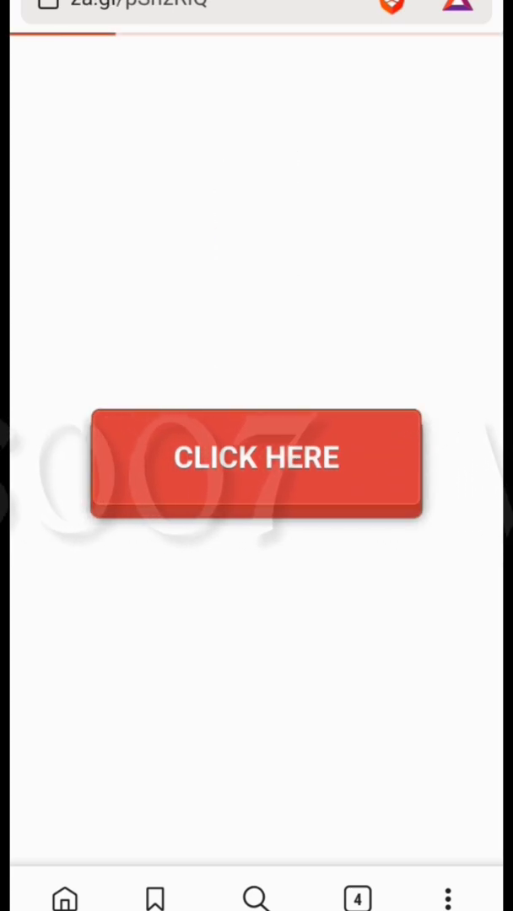
left_click(257, 459)
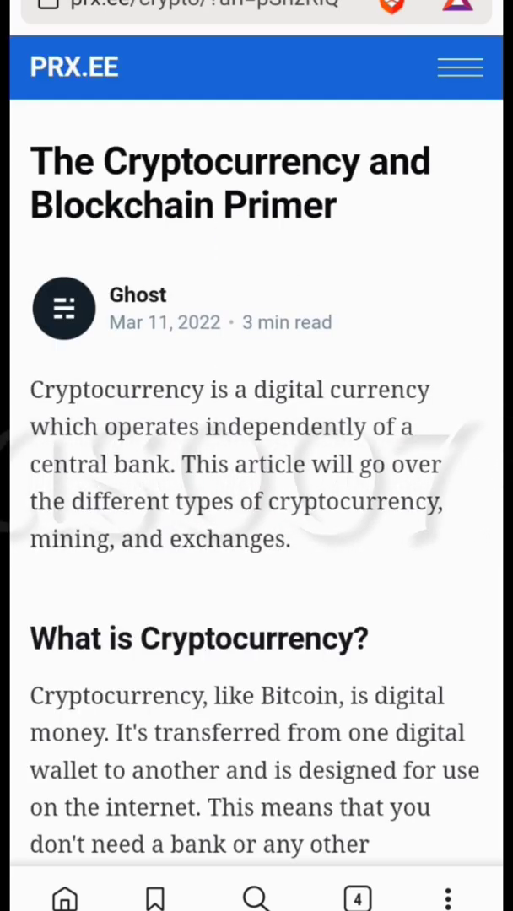
scroll("down", 3)
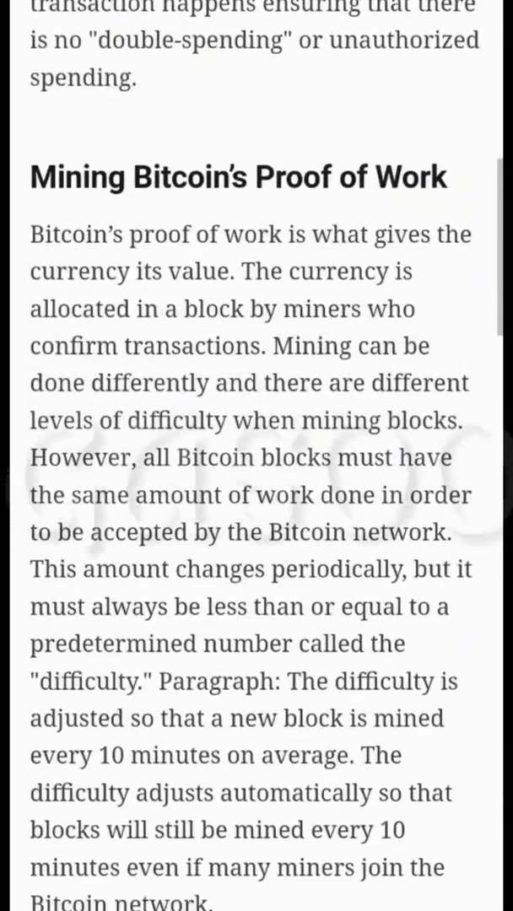
scroll("down", 3)
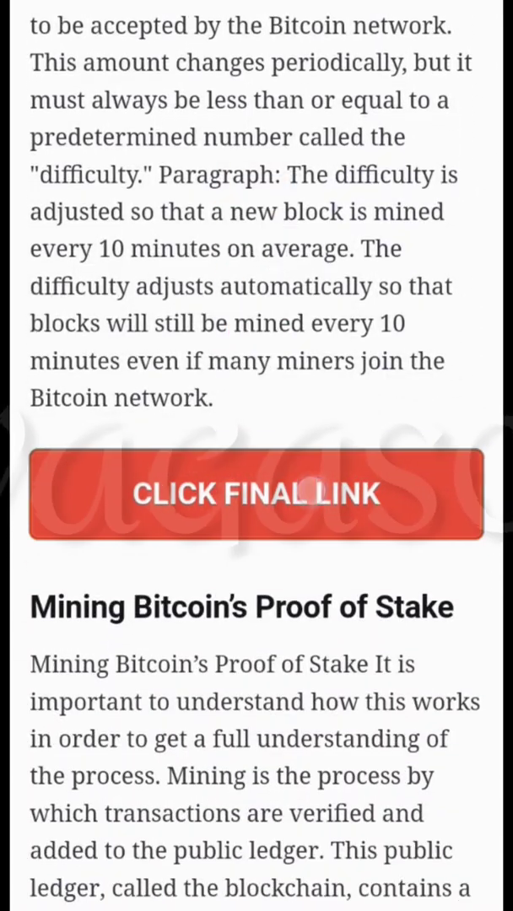
left_click(257, 494)
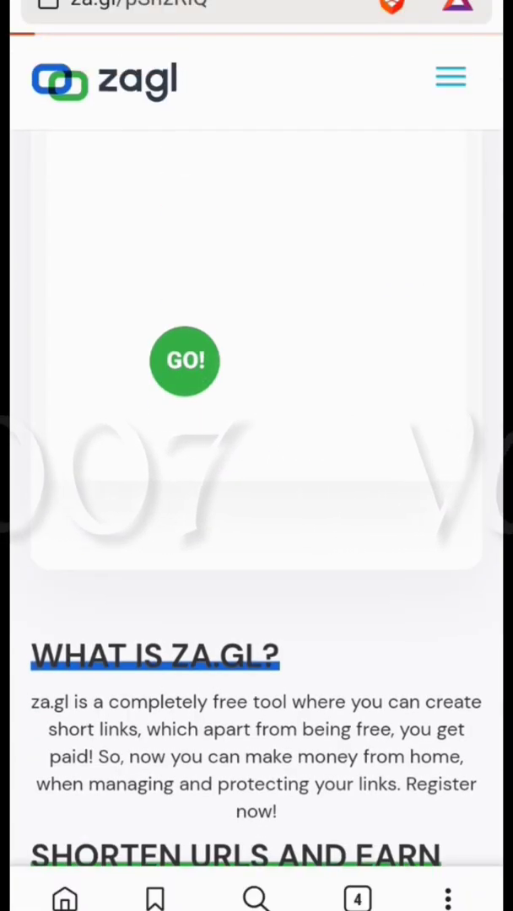
- Start the za.gl countdown with GO! and use Get Link once it reaches 0
left_click(183, 361)
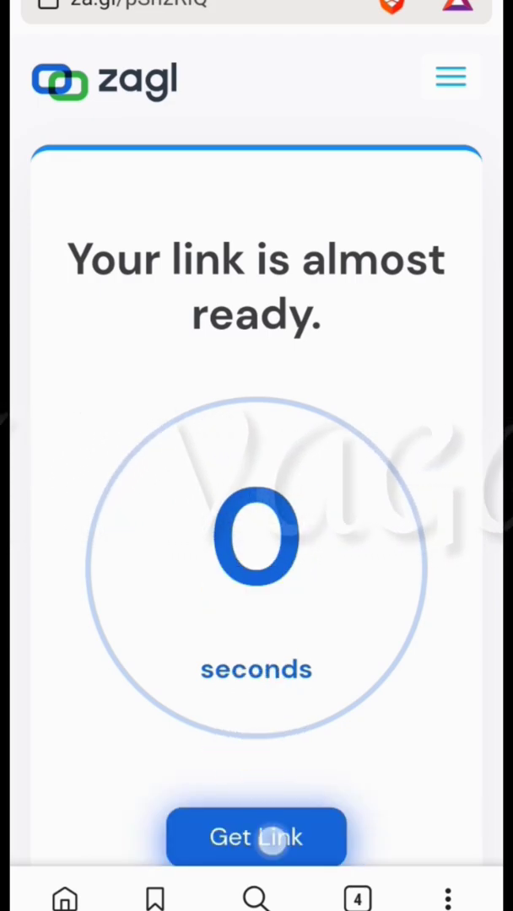
left_click(257, 836)
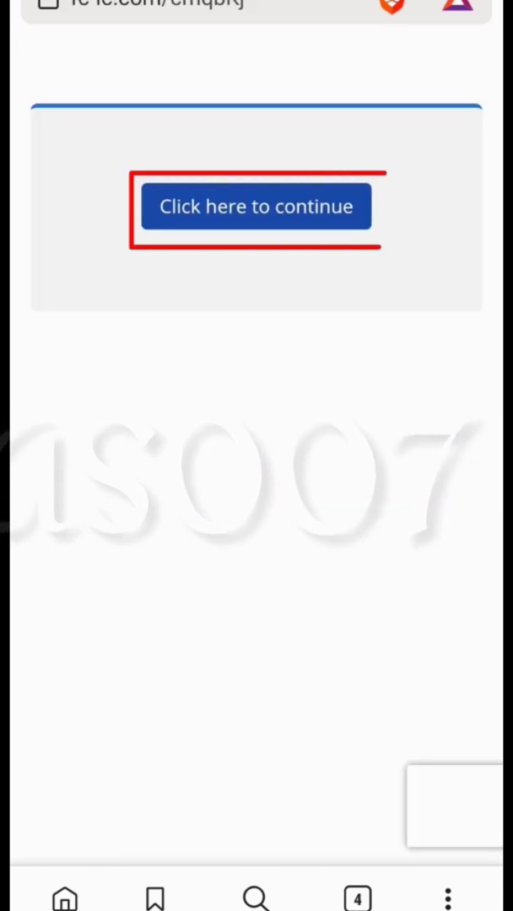
- Continue past the fc-lc gate, tick I'm not a robot, and Get Link on webhostingpost
left_click(257, 205)
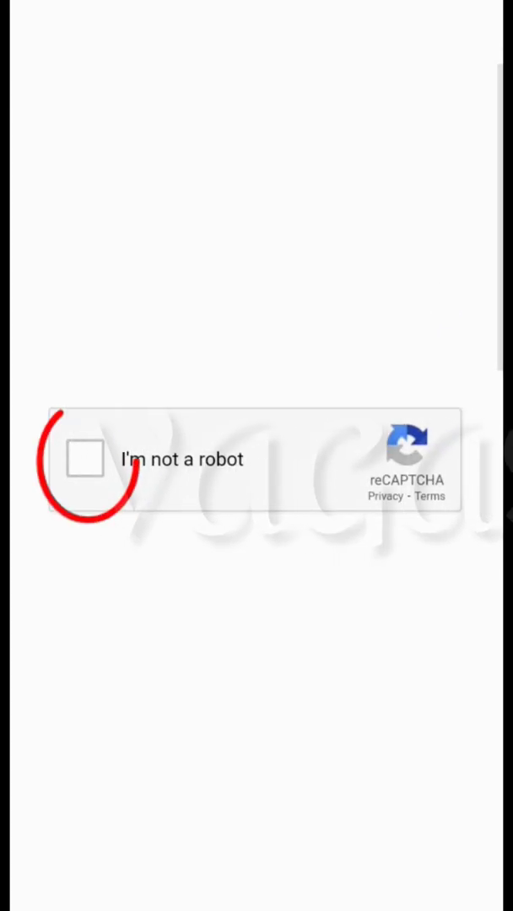
left_click(84, 459)
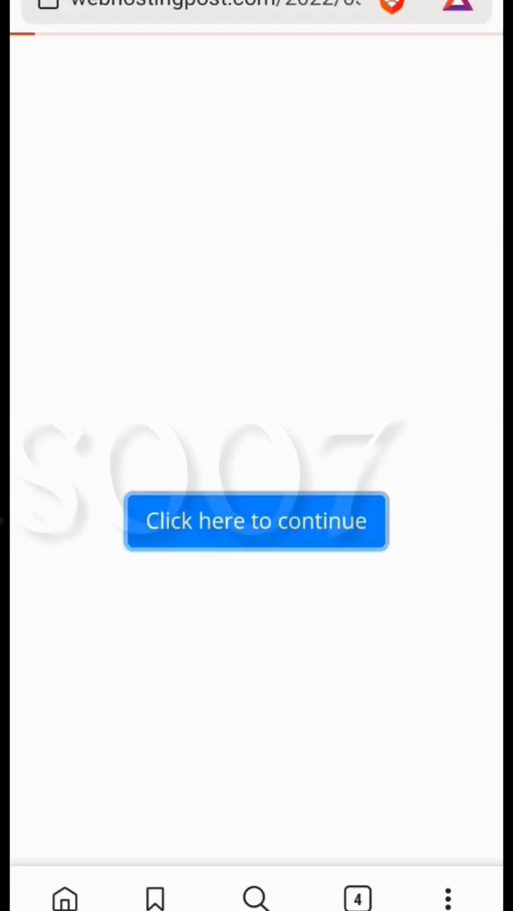
left_click(256, 521)
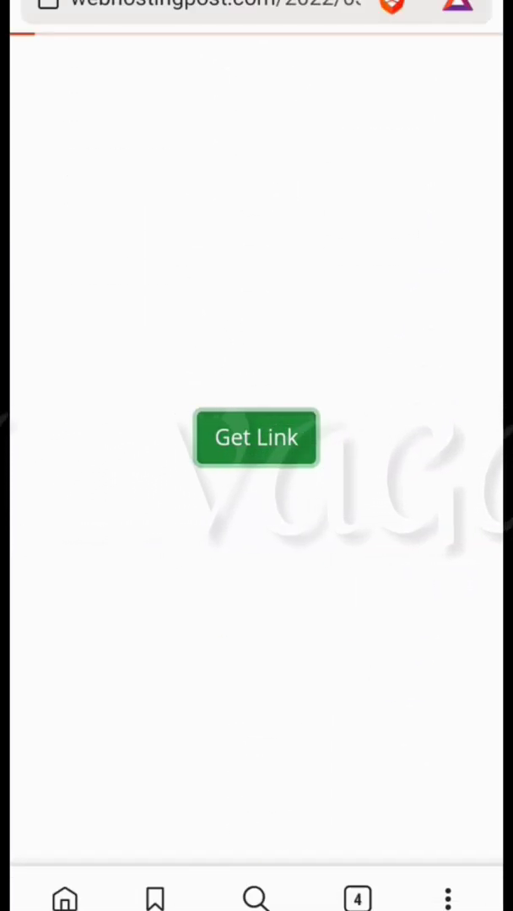
left_click(256, 437)
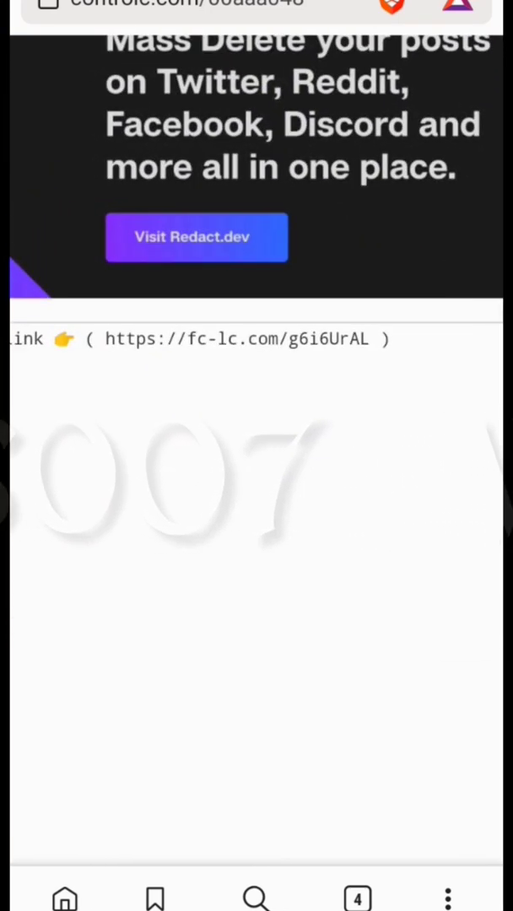
- Select the fc-lc.com link text in the paste and open it to the reCAPTCHA page
double_click(237, 337)
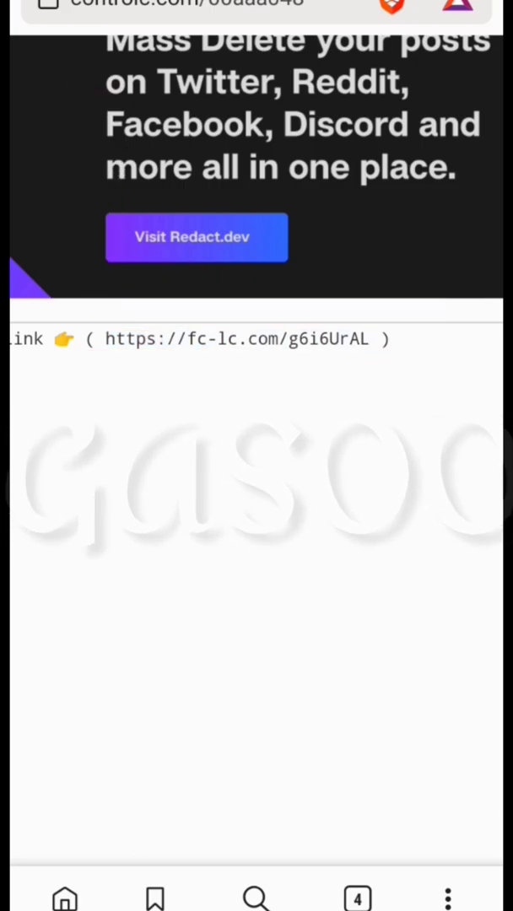
left_click(243, 337)
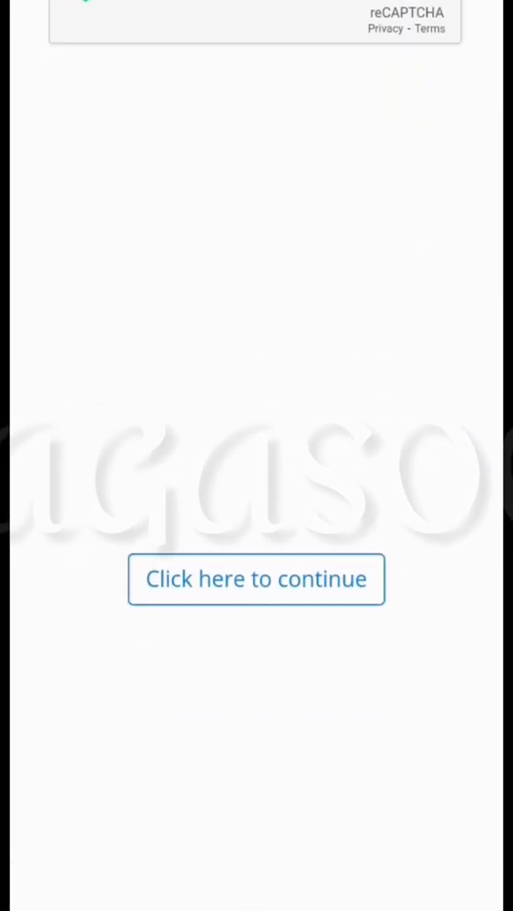
- Continue after the second captcha and Get Link to land on MediaFire's Cclix download page
left_click(257, 579)
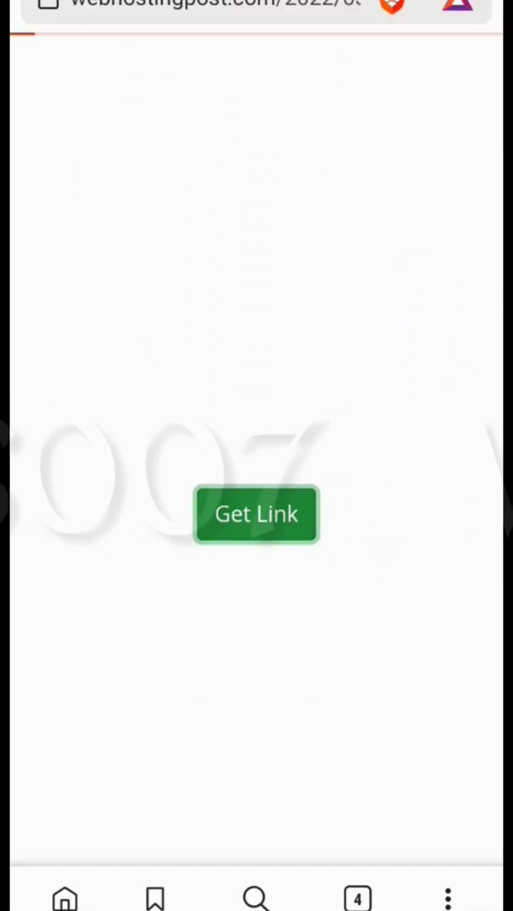
left_click(257, 513)
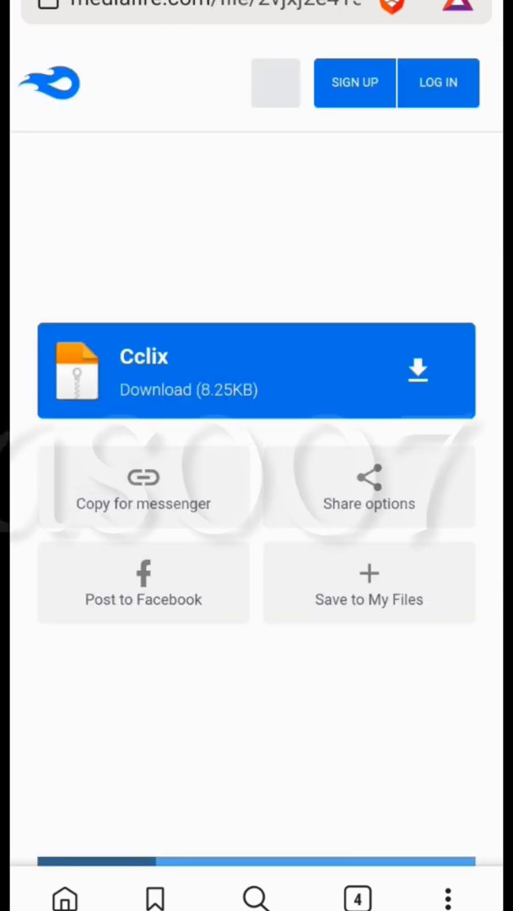